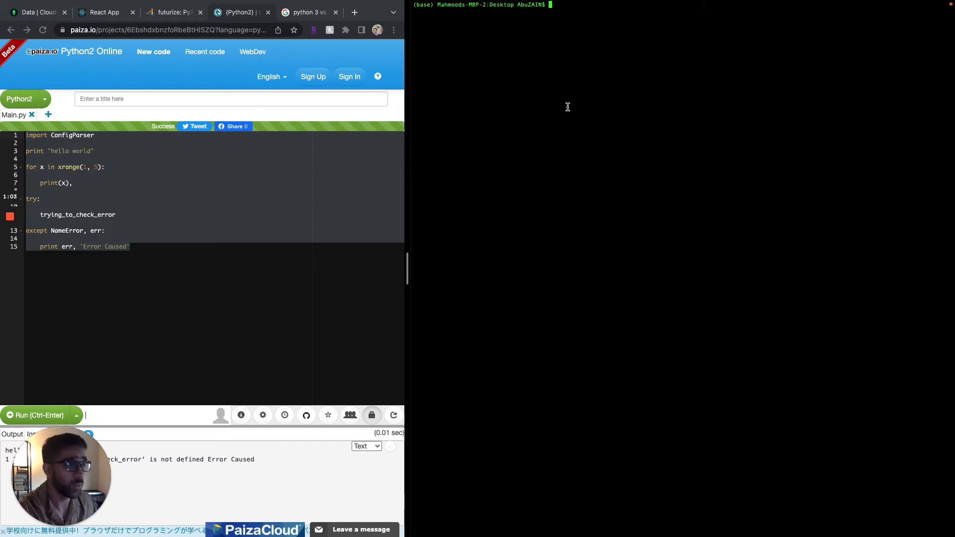
mouse_move(137, 245)
text(vim python2_future.py)
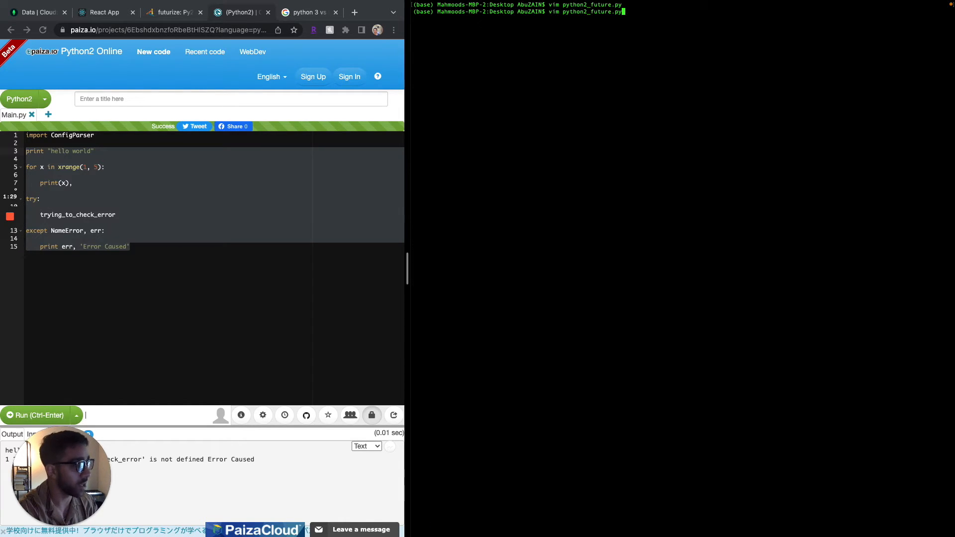
Clear the earlier futurize and vim commands to leave a fresh empty prompt.
text(futurize --stage2 -w python2_future.py)
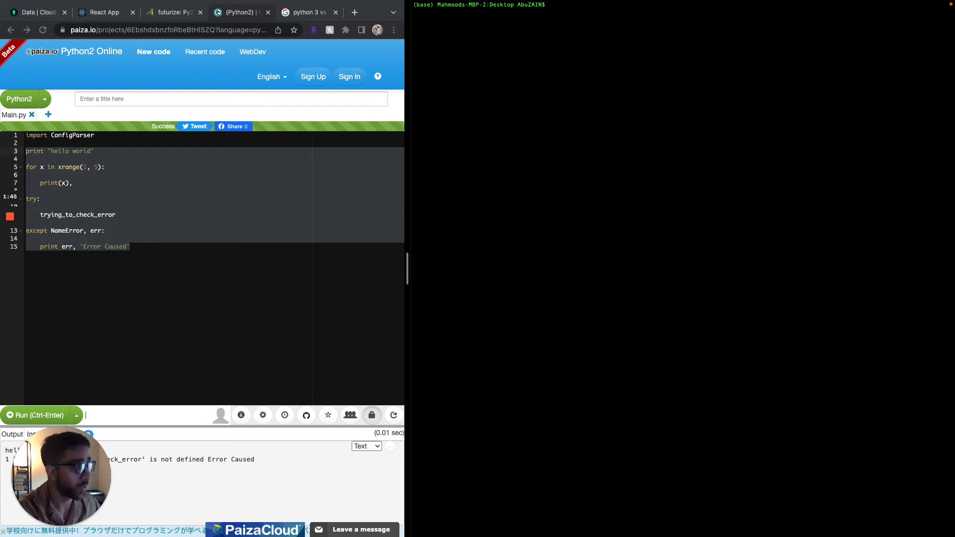
mouse_move(591, 173)
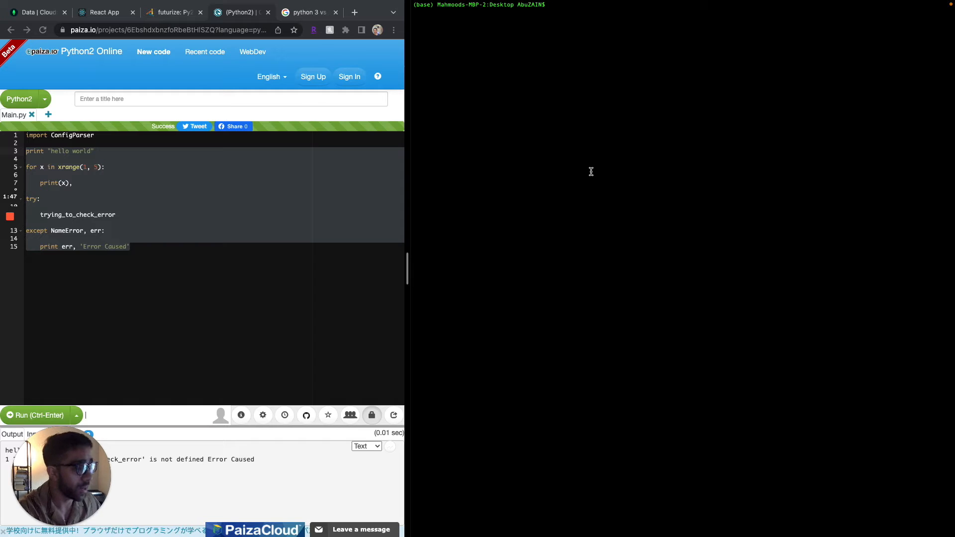
mouse_move(527, 156)
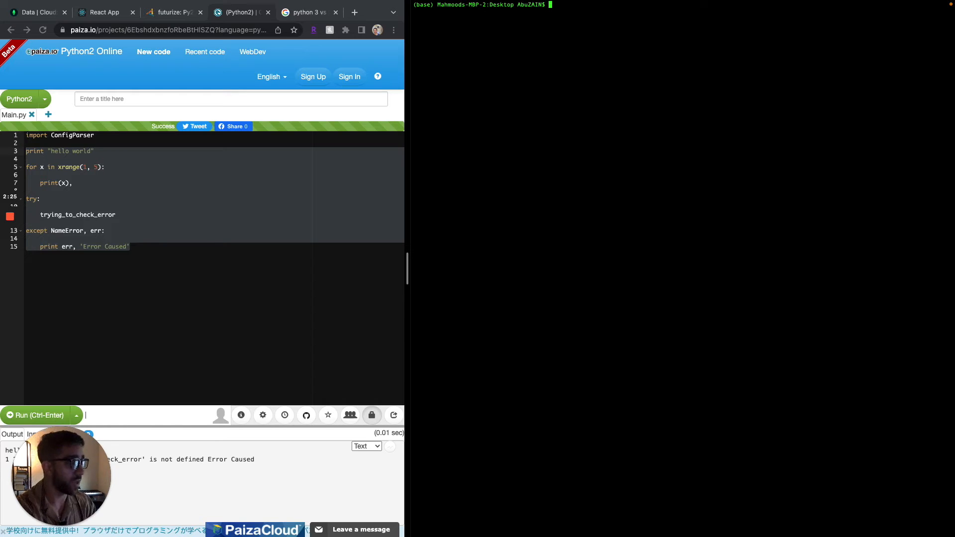
Preview futurize --stage1 diff for python2_future.py, converting prints and except syntax.
text(f)
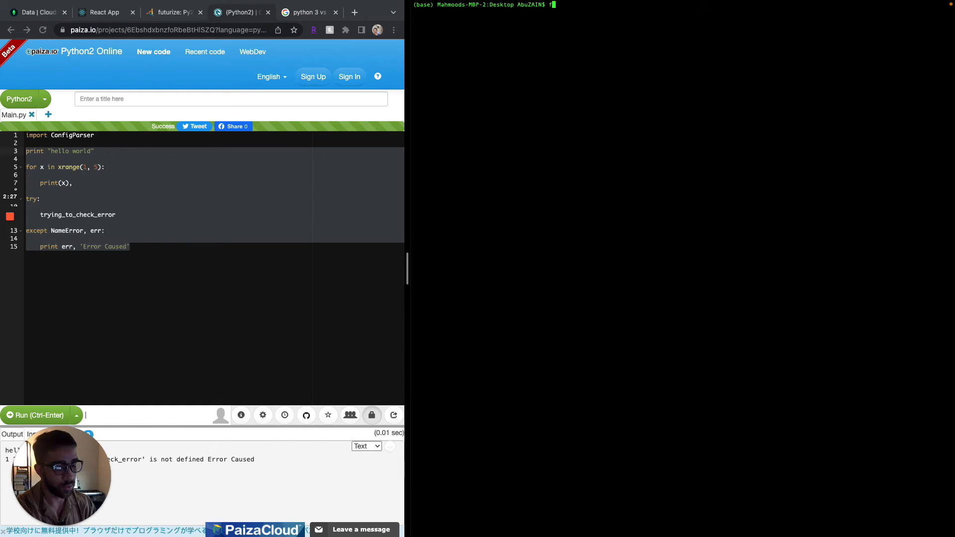
text(uturis)
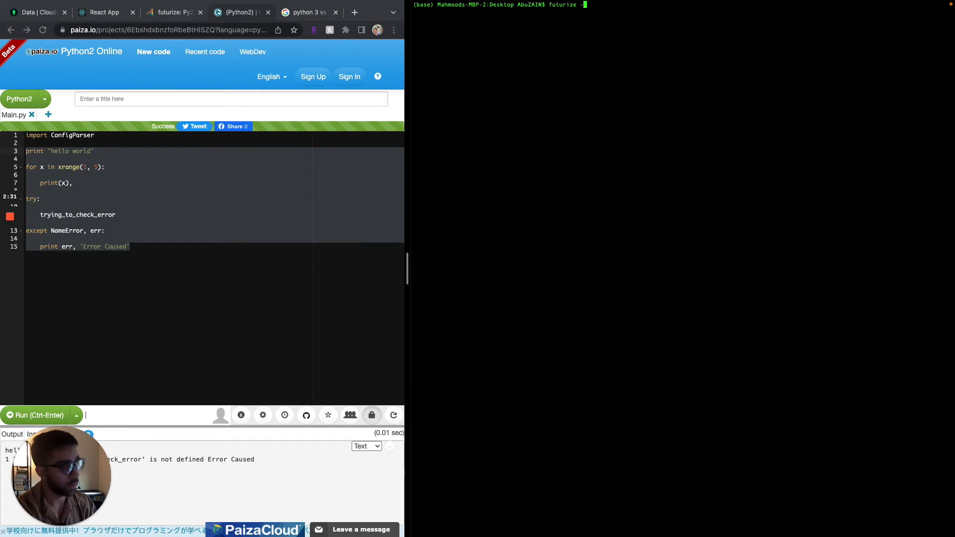
text(--stage)
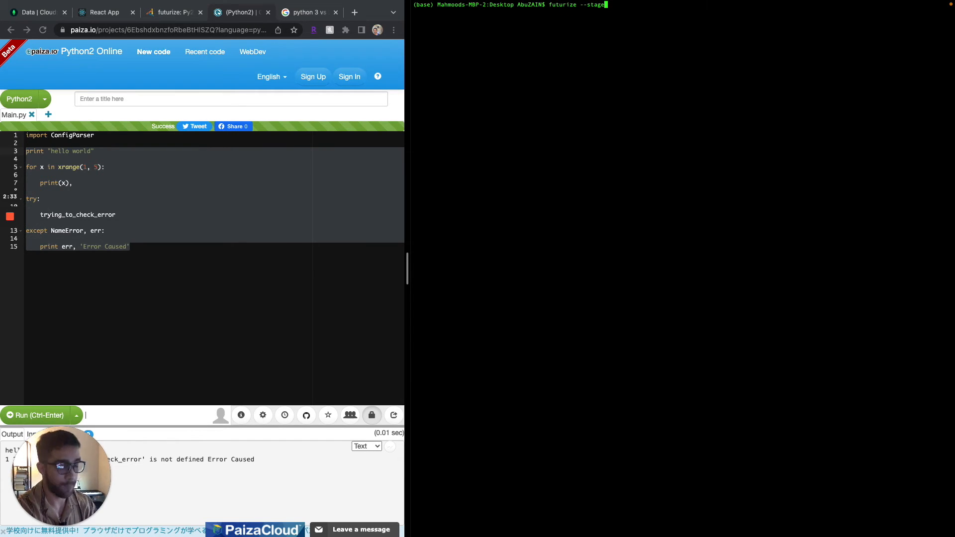
text(python2_future.py)
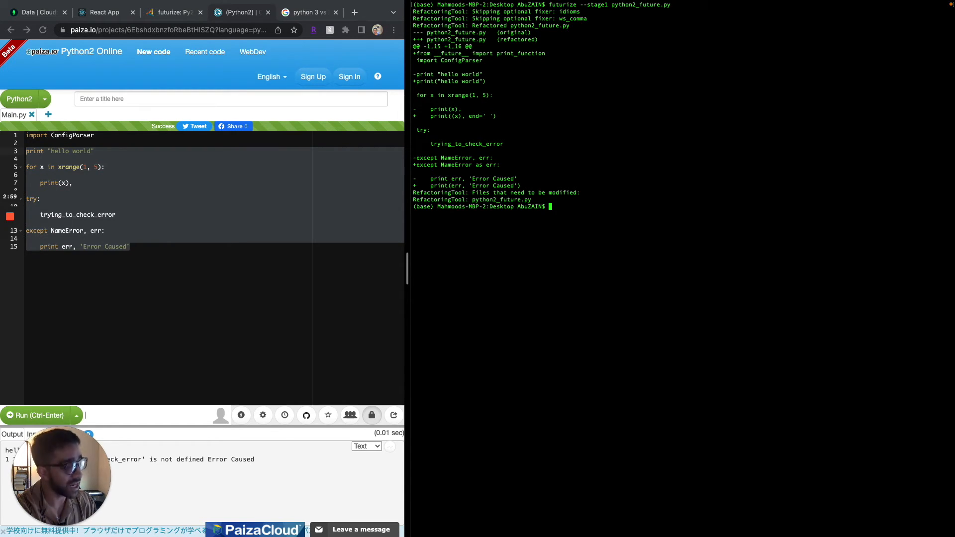
Apply futurize --stage1 -w to python2_future.py and inspect the print() and except changes in vim.
text(futurize --stage1 python2_future.py)
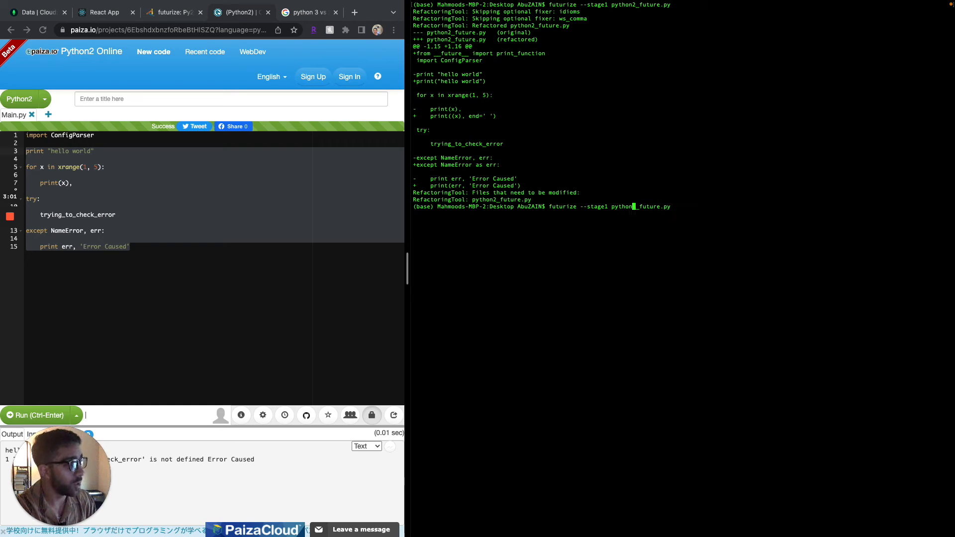
text(-w)
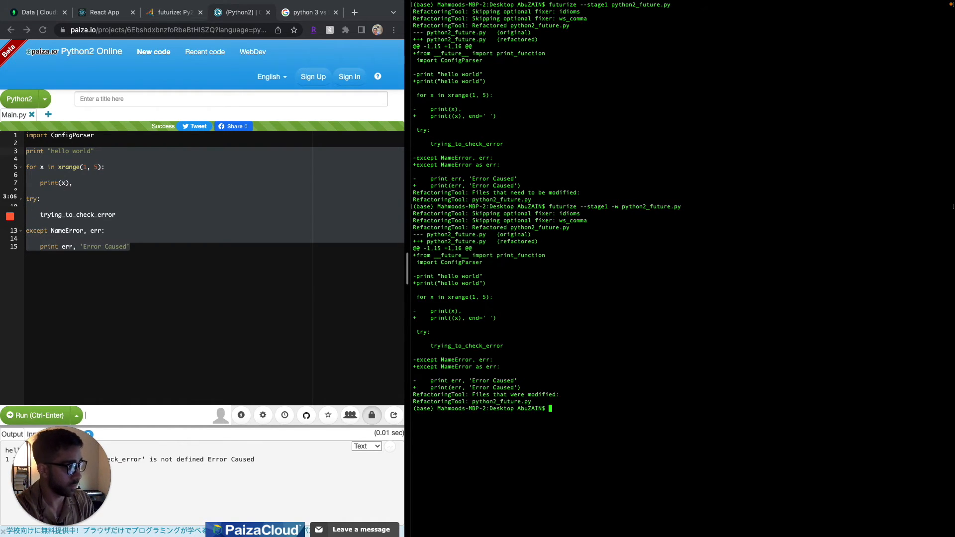
text(clear)
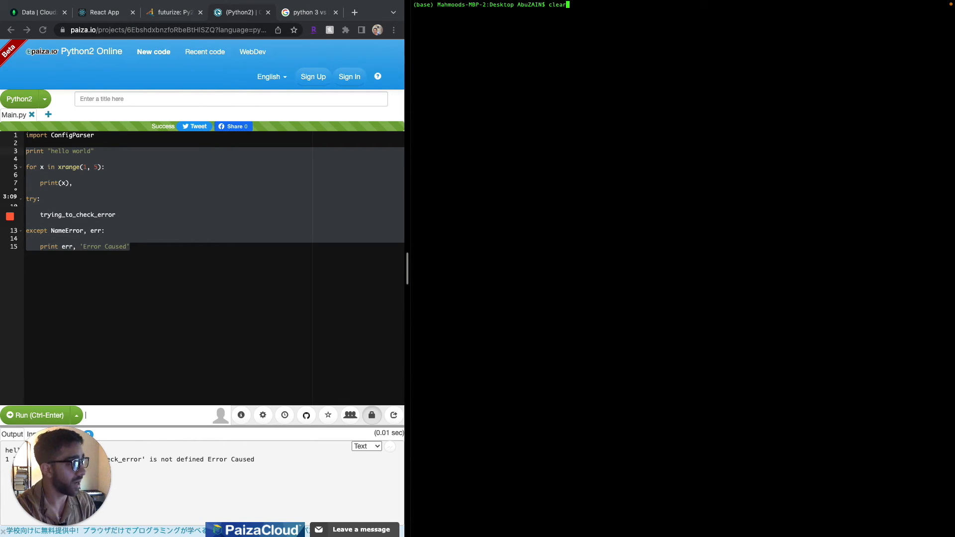
text(vim python2_future.py)
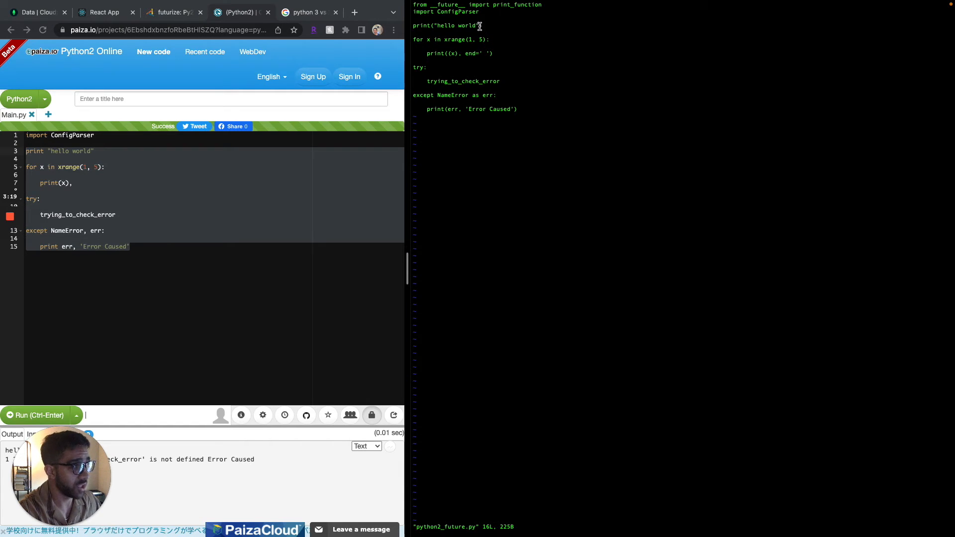
double_click(447, 25)
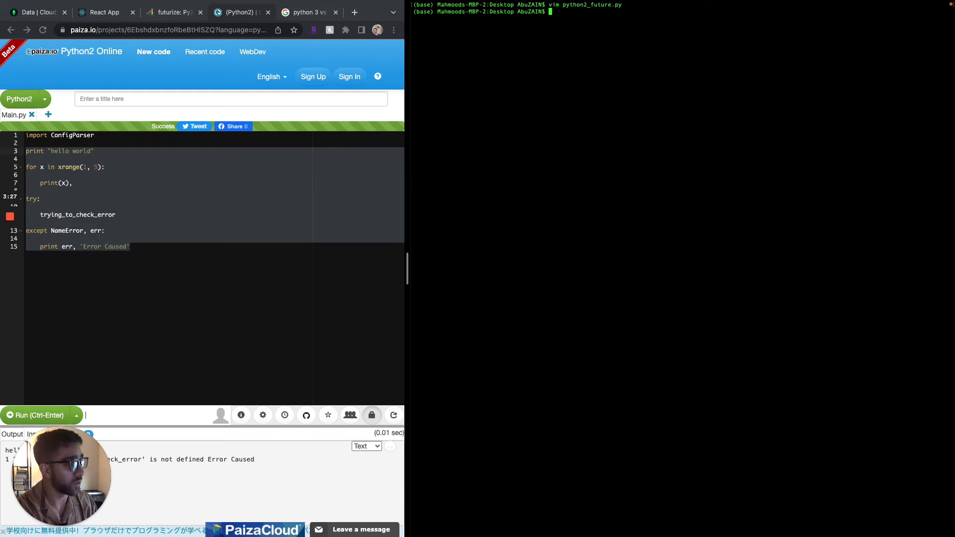
Run python2_future.py, then preview stage 2 replacing xrange and ConfigParser with configparser.
text(python python2_future.py)
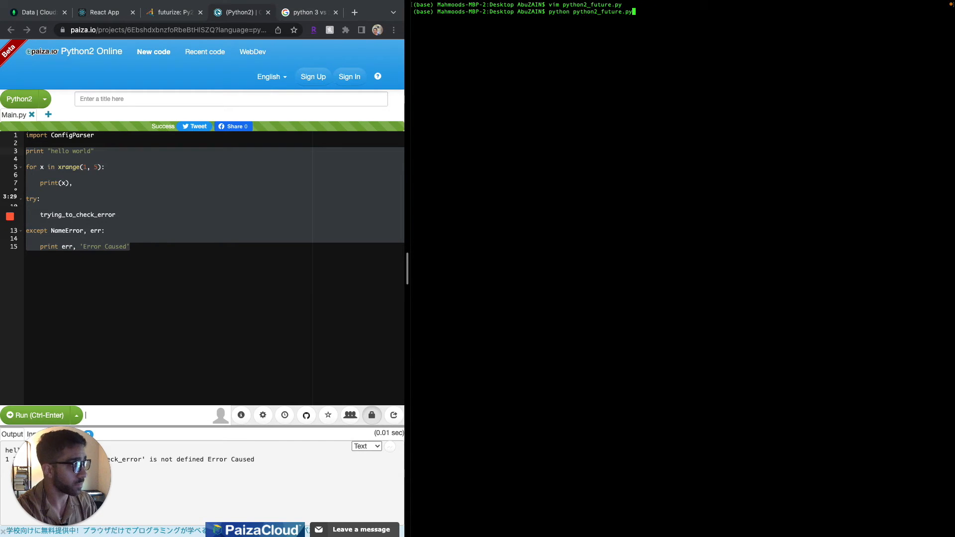
key(enter)
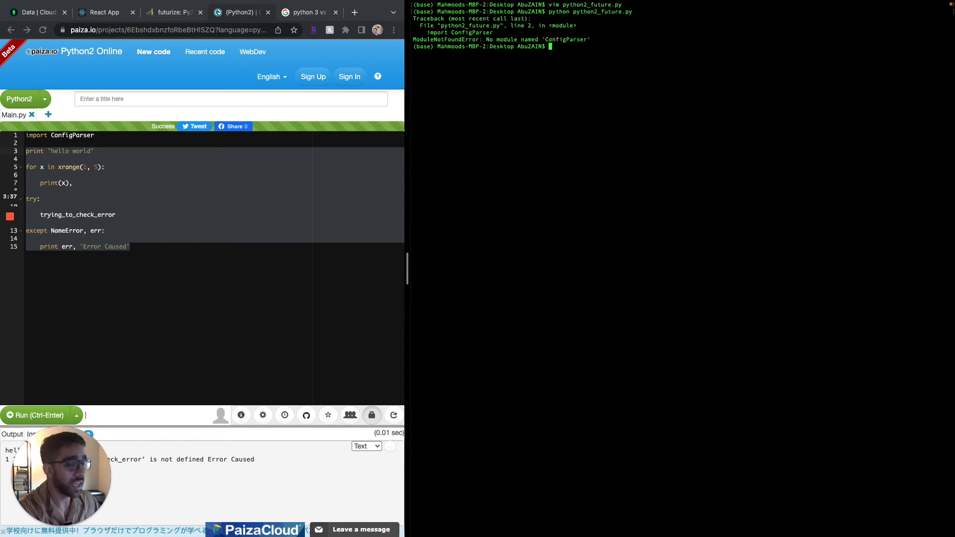
mouse_move(491, 82)
text(python python2_future.py)
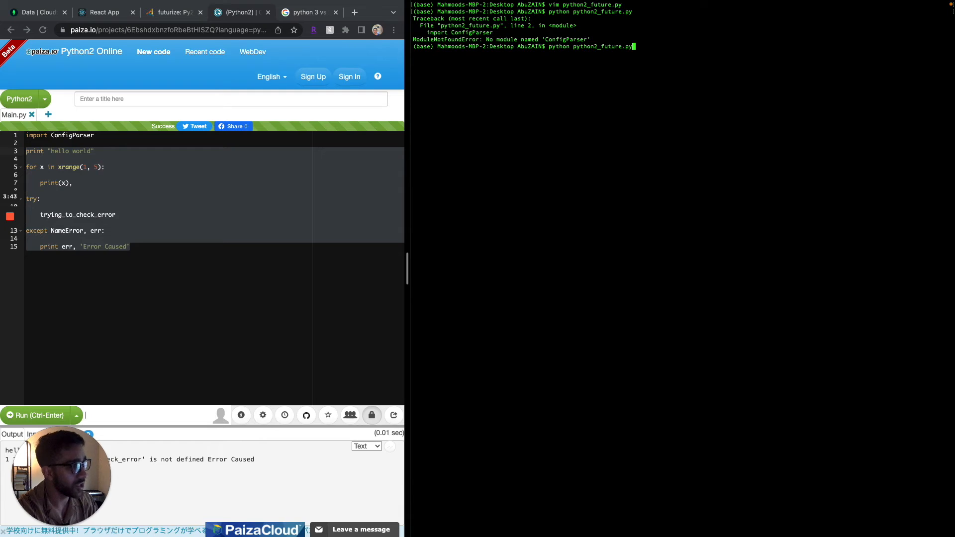
text(futurize --stage1 -w python2_future.py)
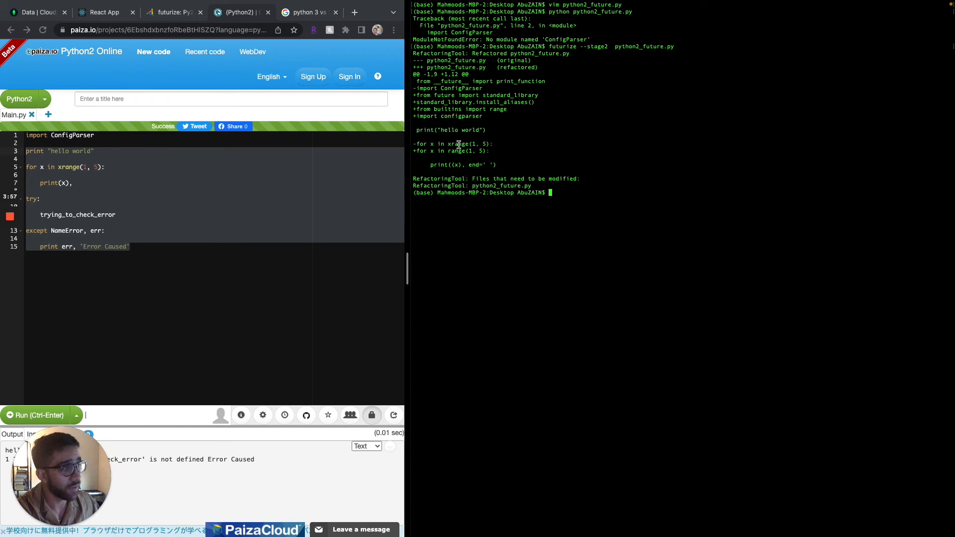
double_click(457, 144)
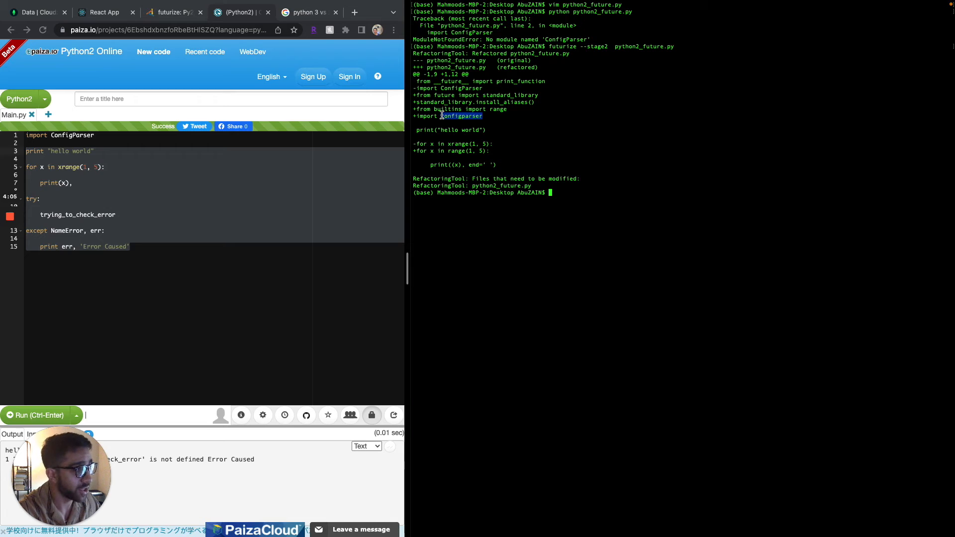
mouse_move(520, 130)
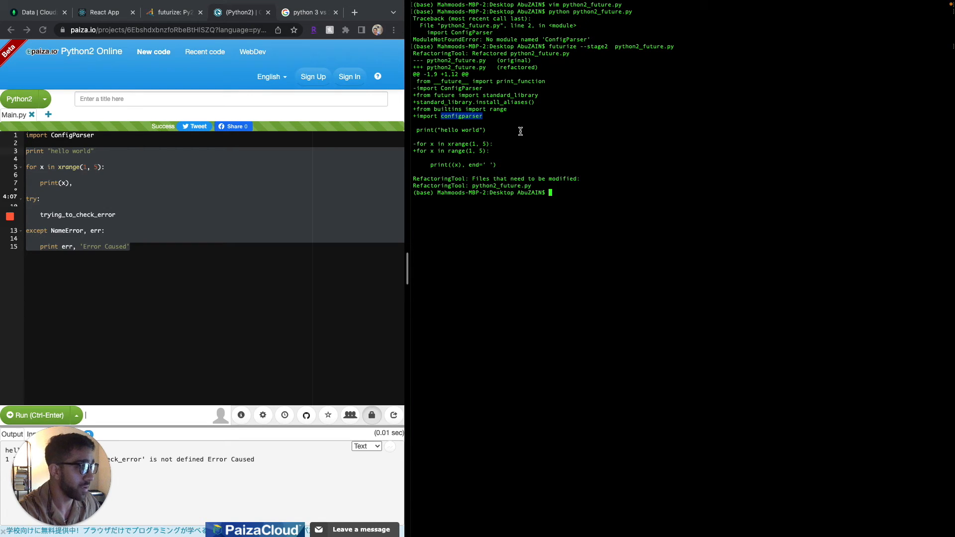
mouse_move(622, 192)
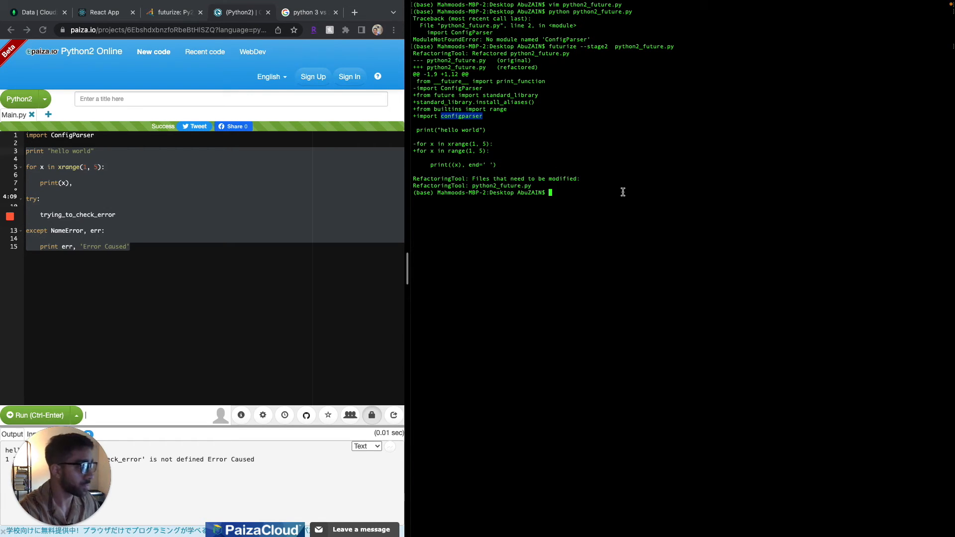
Apply futurize --stage2 -w and view the range and configparser changes in vim.
text(python python2_future.py)
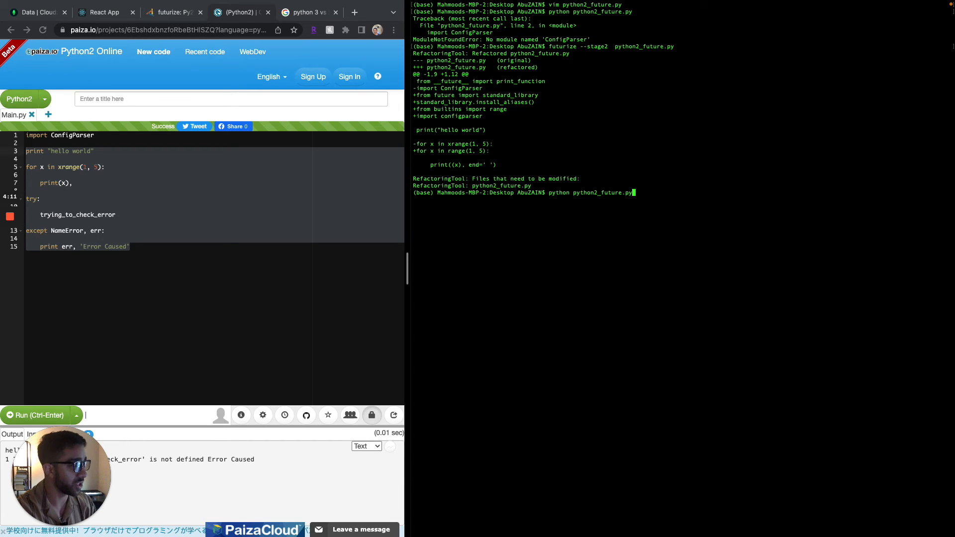
text(futurize --stage2 python2_future.py)
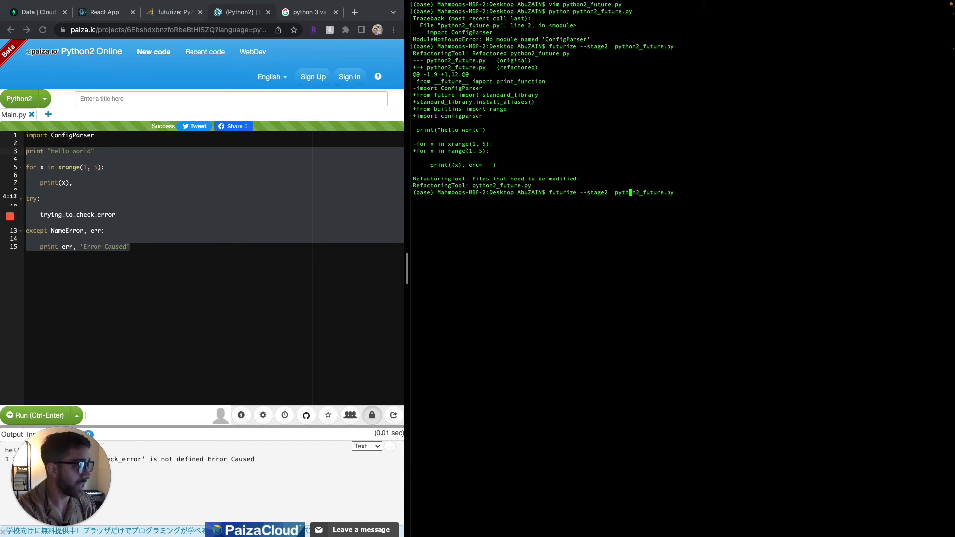
text(-0)
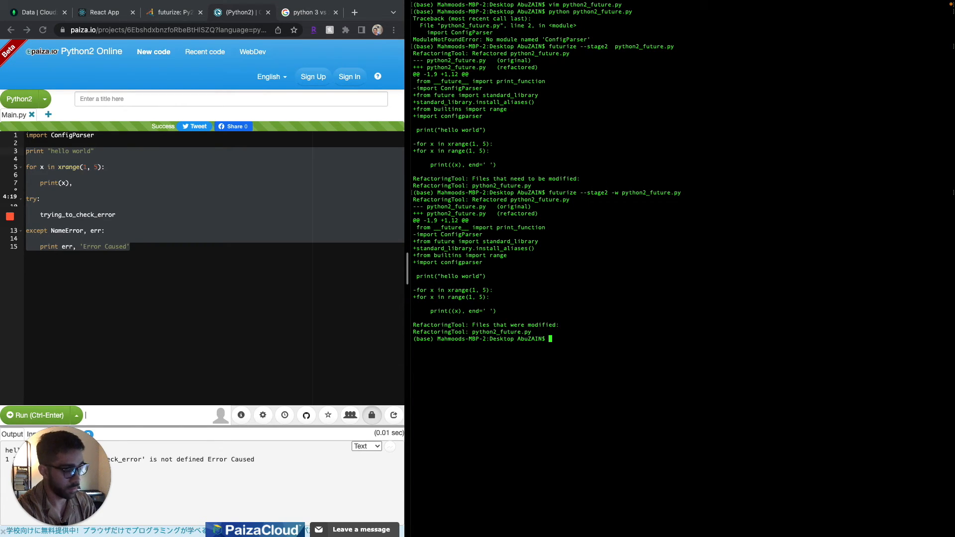
text(clear)
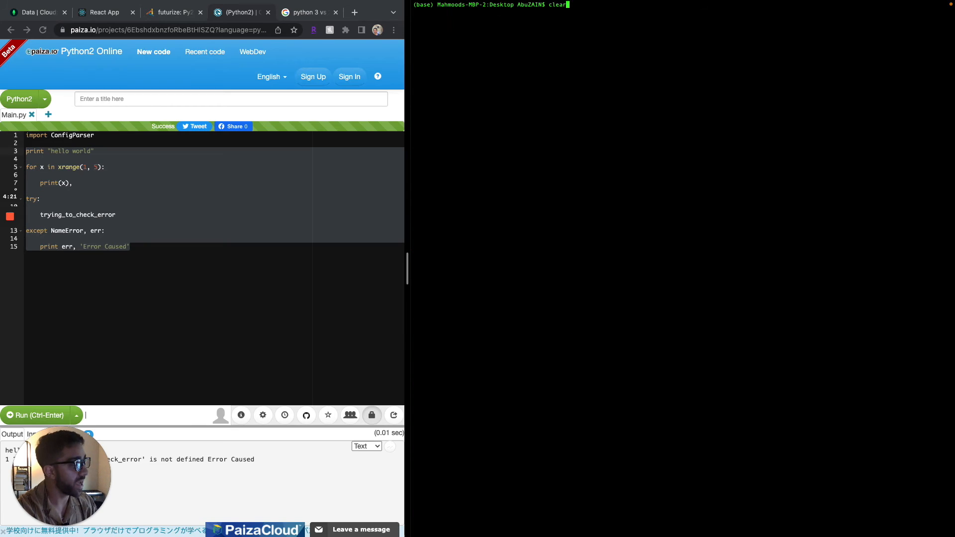
text(vim python2_future.py)
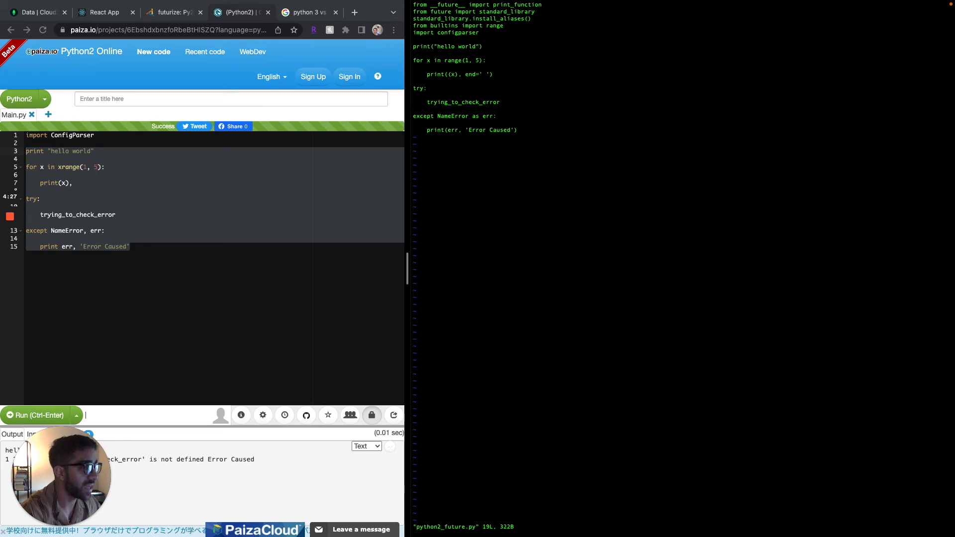
mouse_move(610, 189)
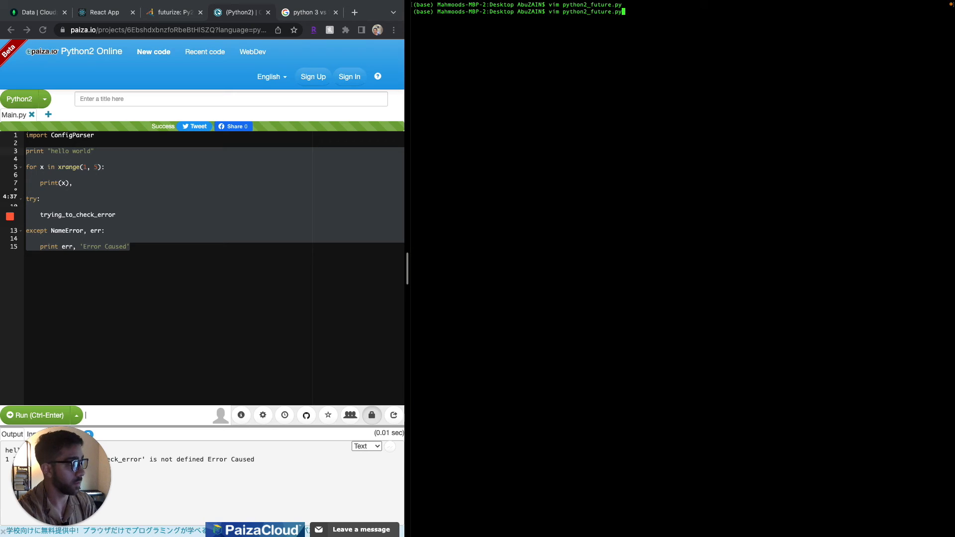
Run python python2_future.py, printing hello world, 1 2 3 4 and the Error Caused message.
text(python python2_future.py)
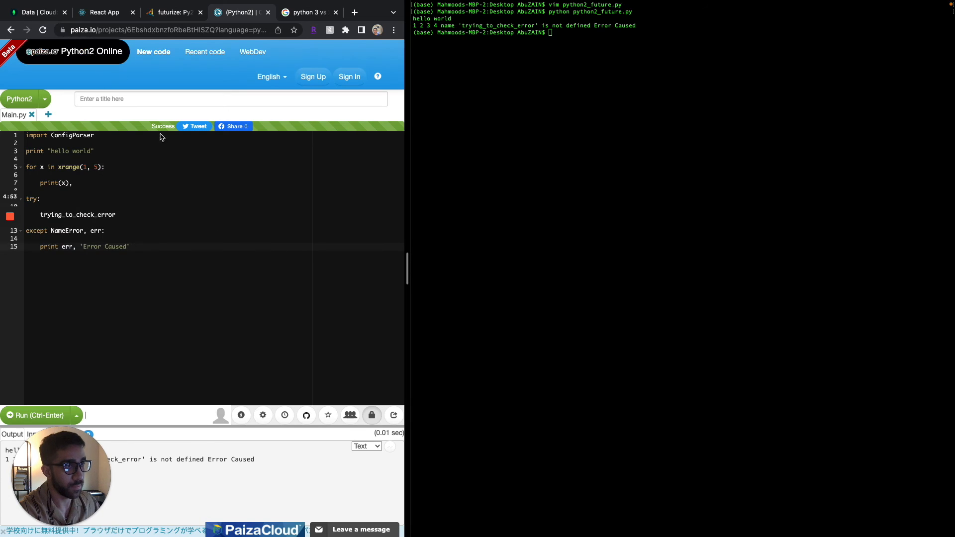
mouse_move(220, 260)
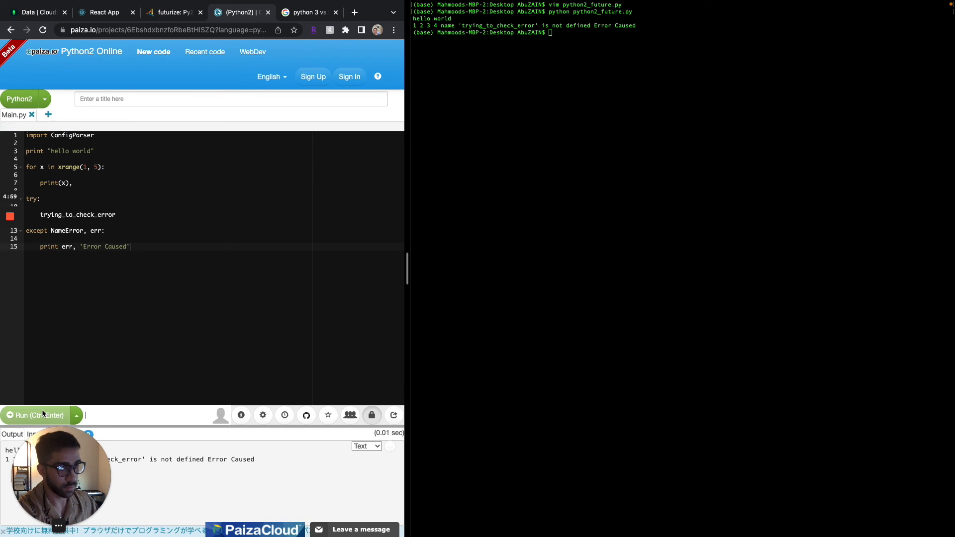
Run the futurized code in paiza.io Python 2, getting ImportError: No module named future.
click(36, 415)
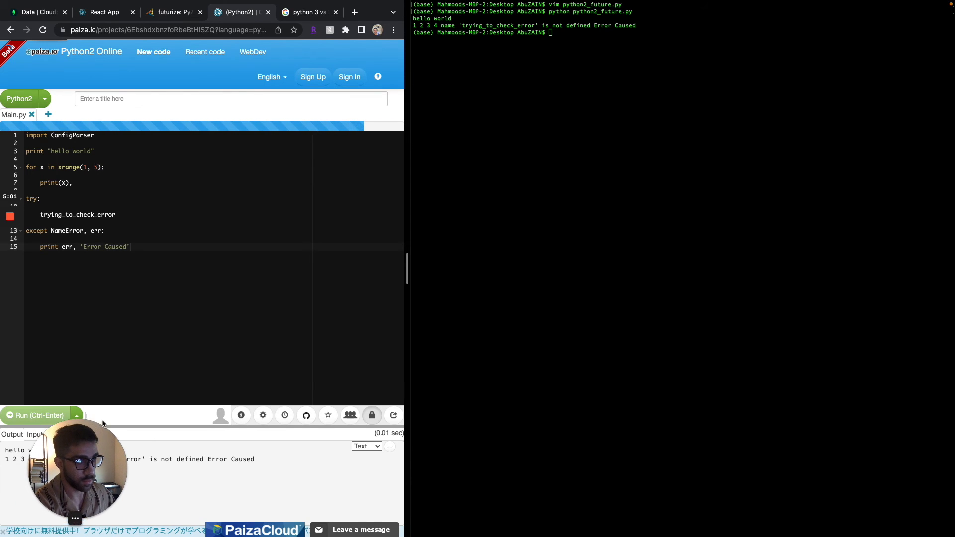
click(36, 415)
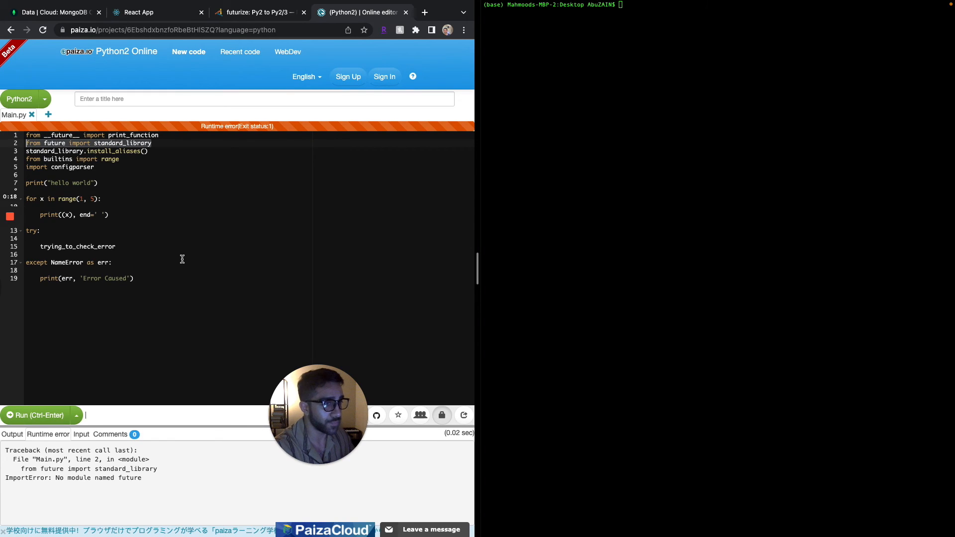
mouse_move(176, 258)
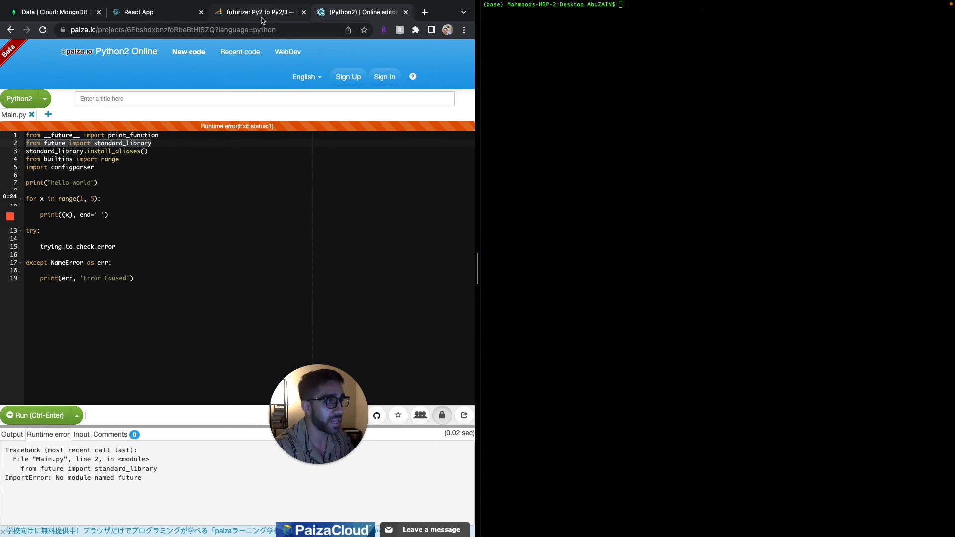
click(259, 12)
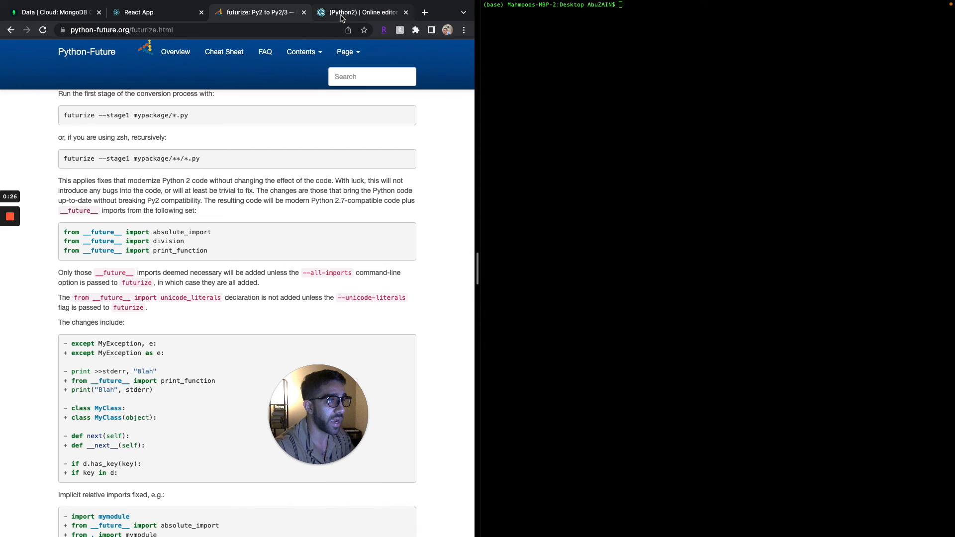
click(361, 12)
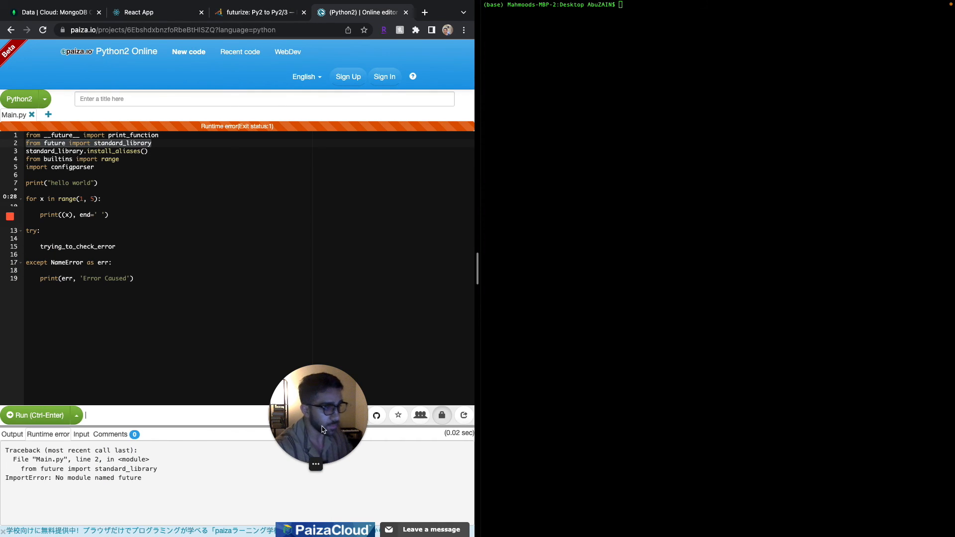